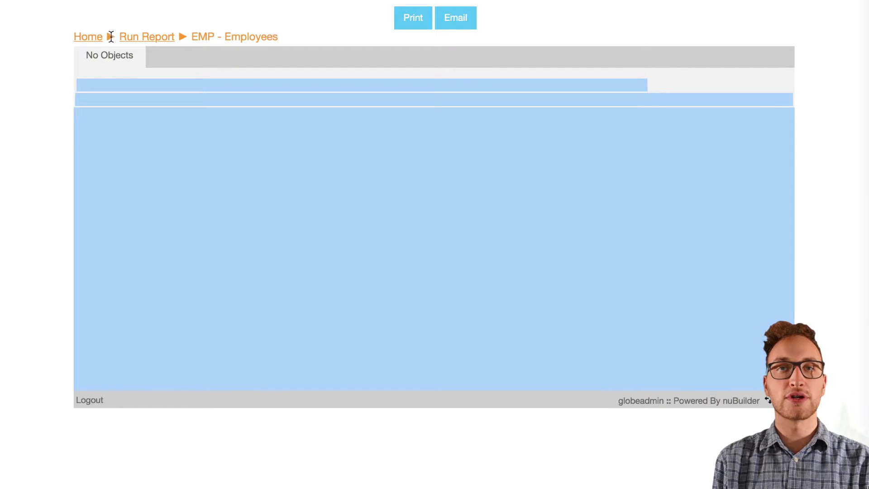
Return home, open the Reports list, and open the EMP report in Report Builder.
click(88, 37)
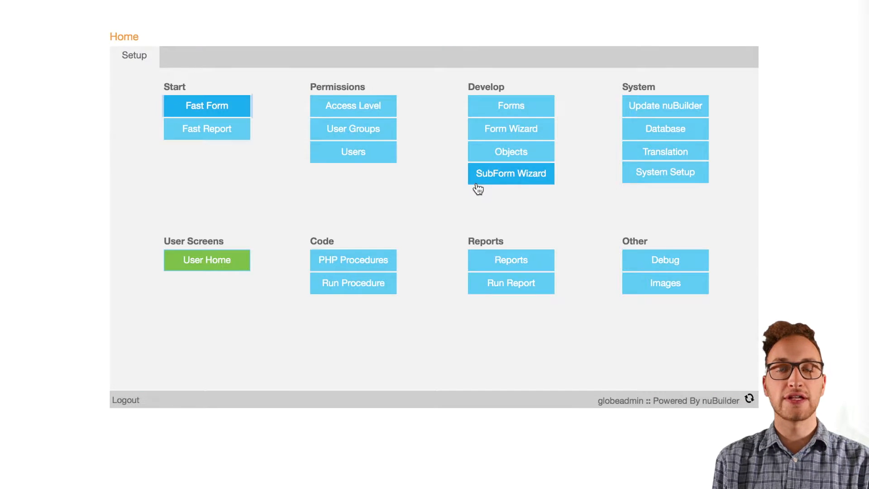
mouse_move(510, 260)
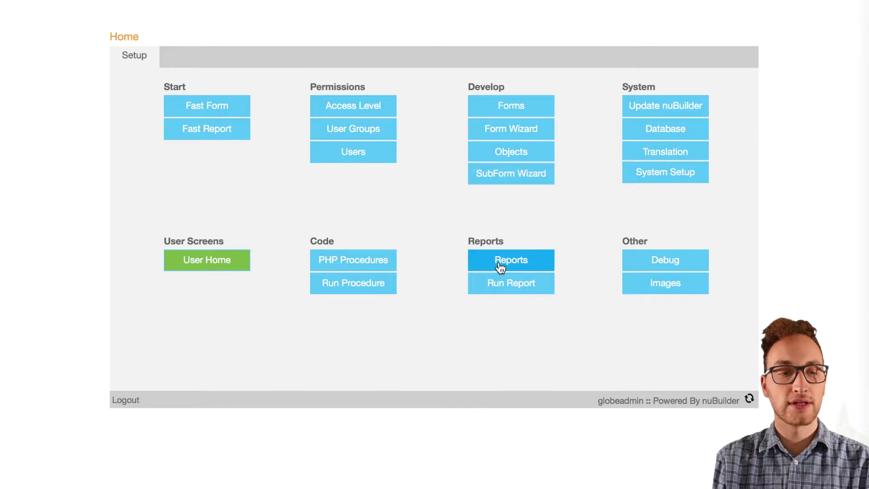
click(510, 259)
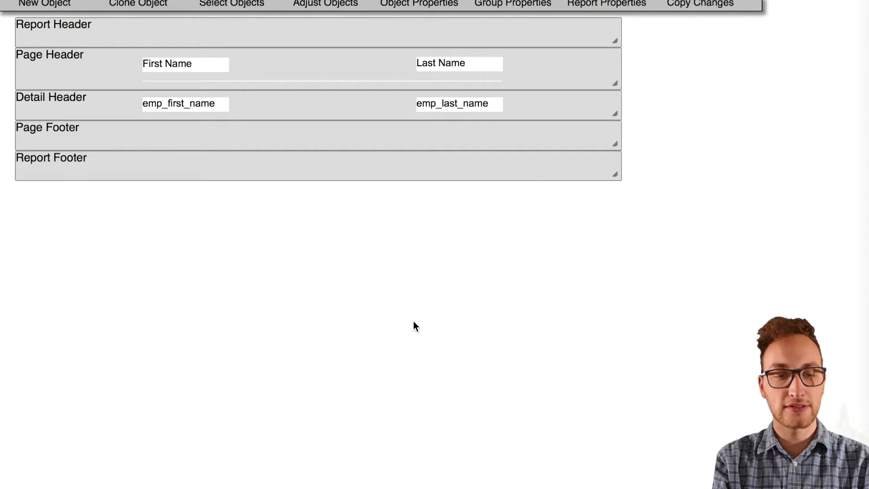
mouse_move(235, 116)
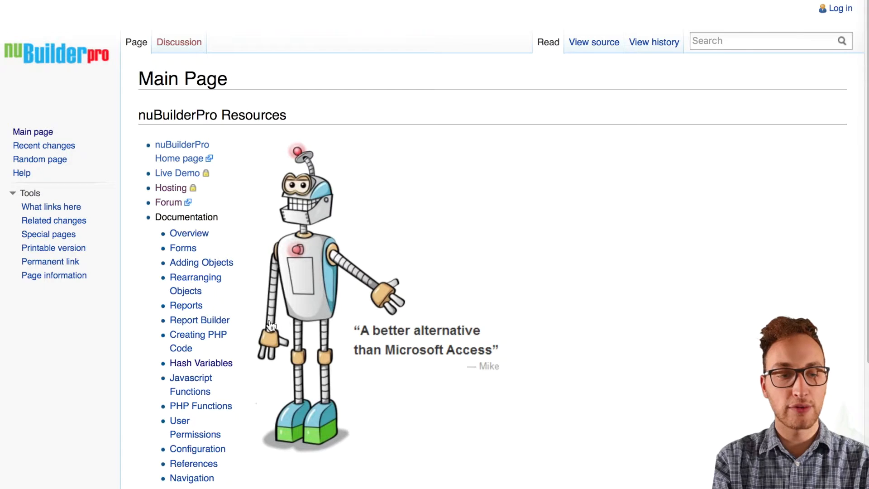
click(201, 363)
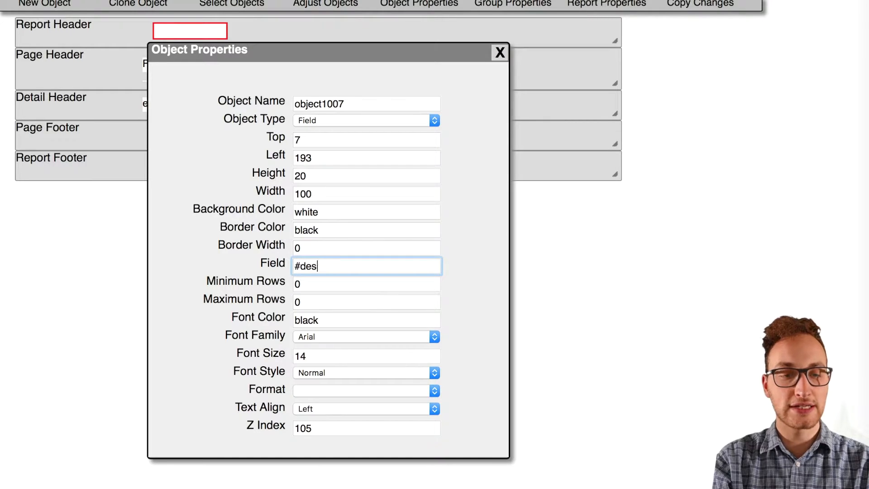
Keep #description# in the first header field and set the copied field to #code#.
click(499, 52)
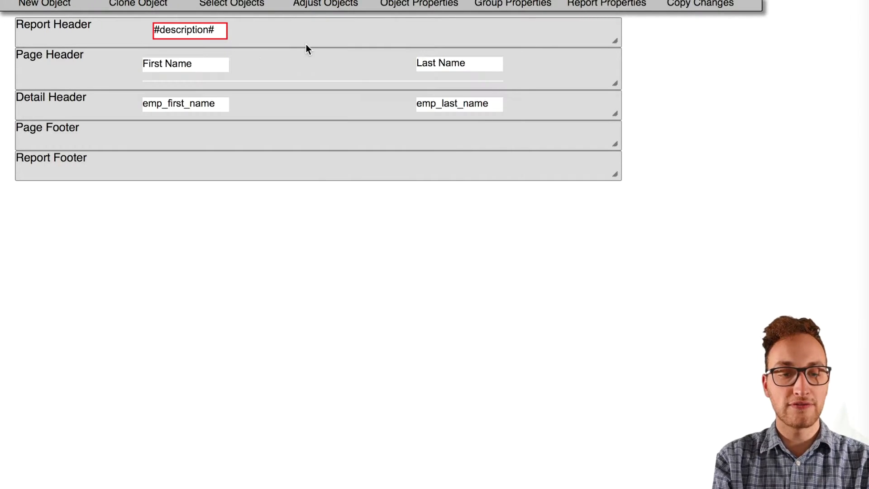
double_click(188, 31)
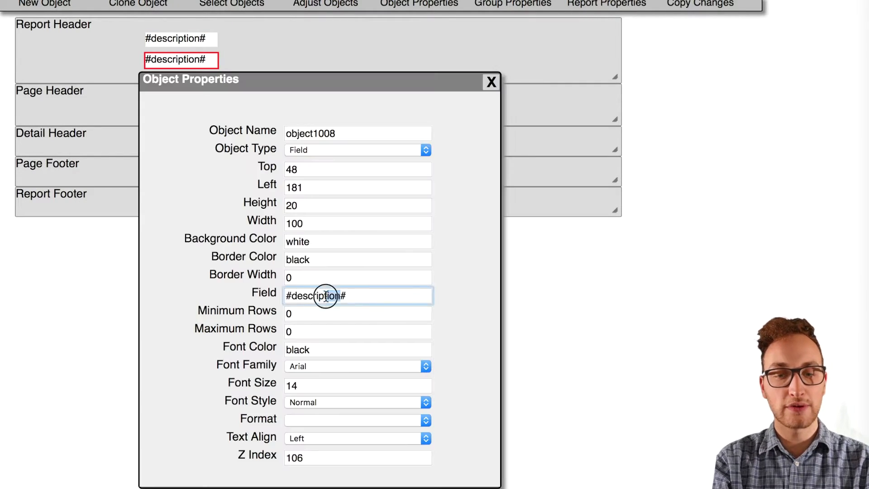
click(489, 82)
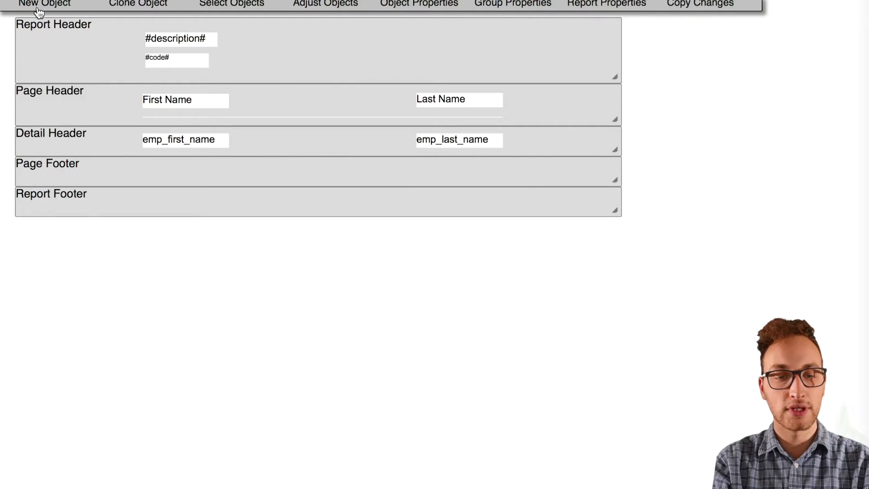
Make the Page Footer object a label reading #page# of #pages#.
click(44, 3)
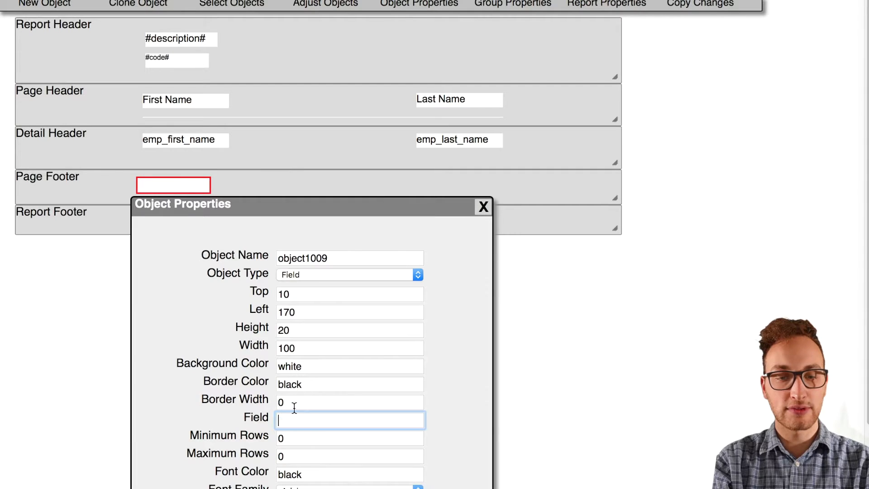
text(#page# of)
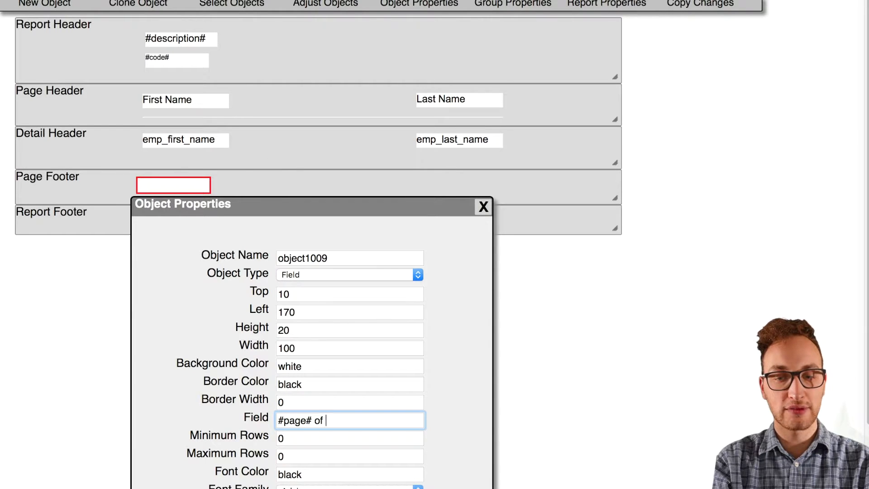
click(482, 207)
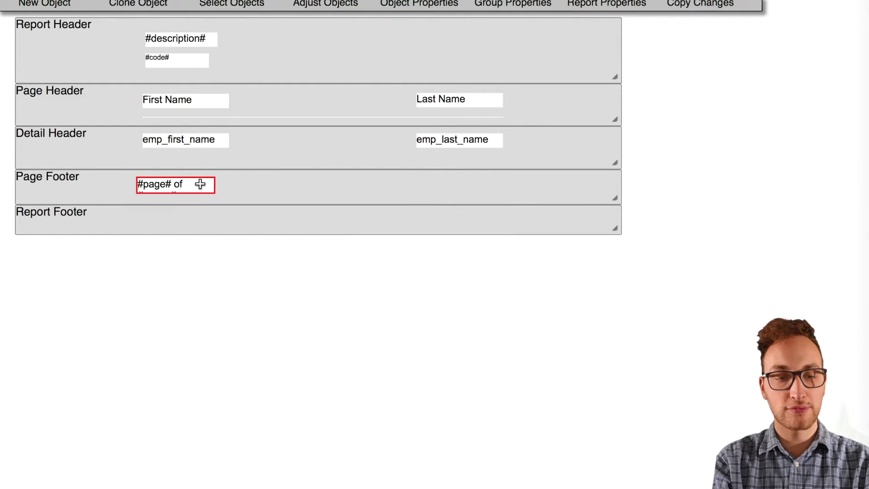
double_click(176, 39)
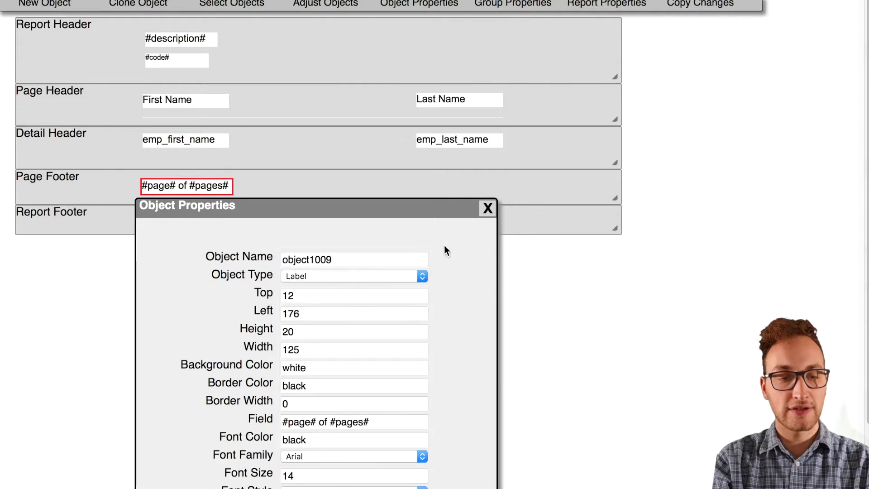
click(486, 208)
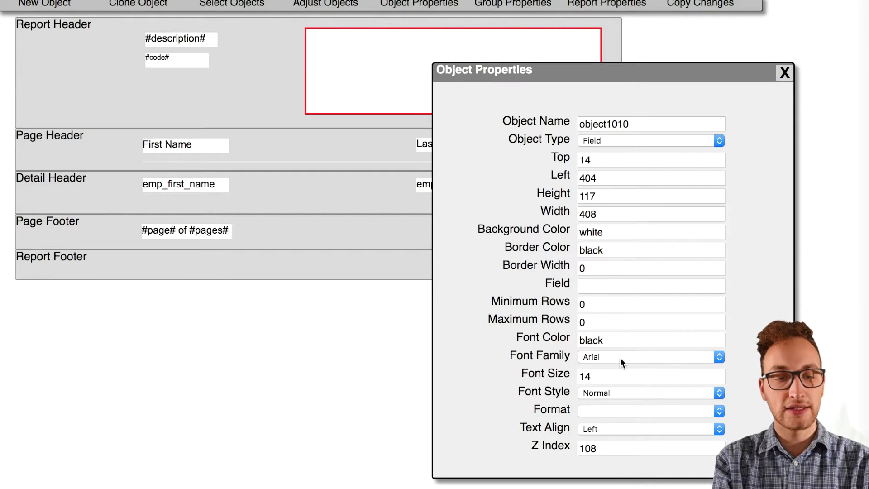
Turn the large header object into an Image sourced from the nuBuilder logo URL.
click(650, 140)
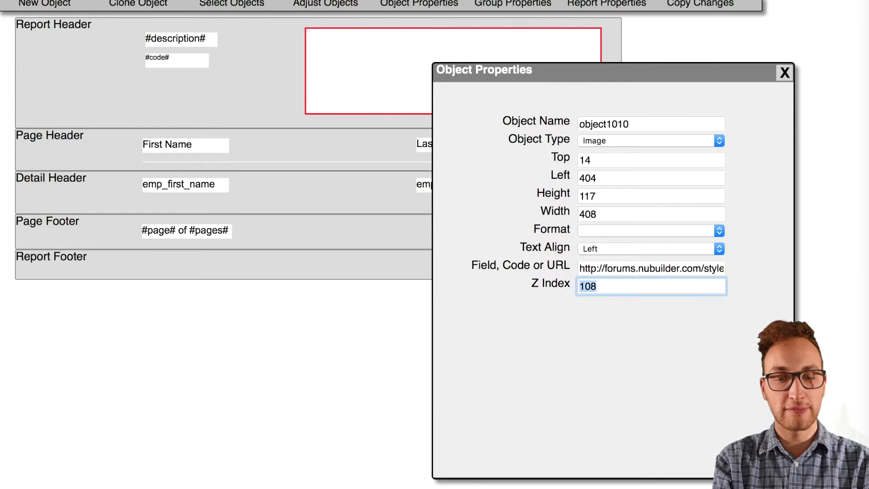
click(783, 73)
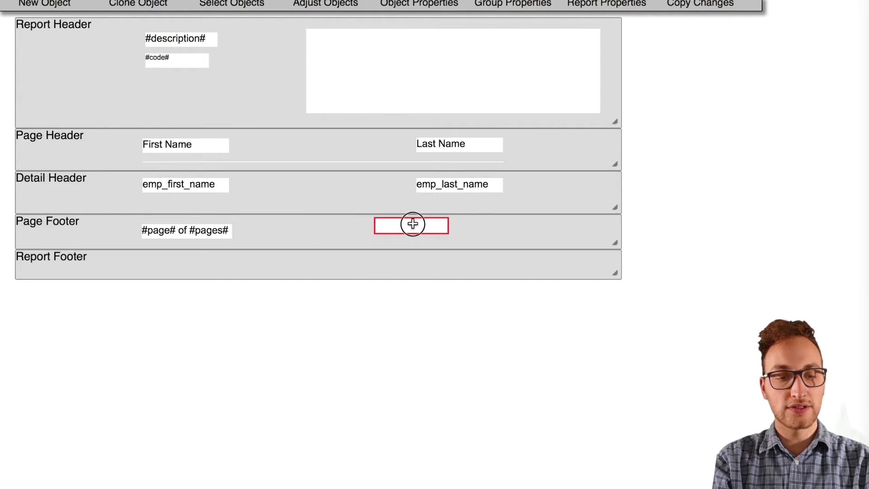
Open the new footer object's properties and begin entering its sum(salary) total.
double_click(411, 227)
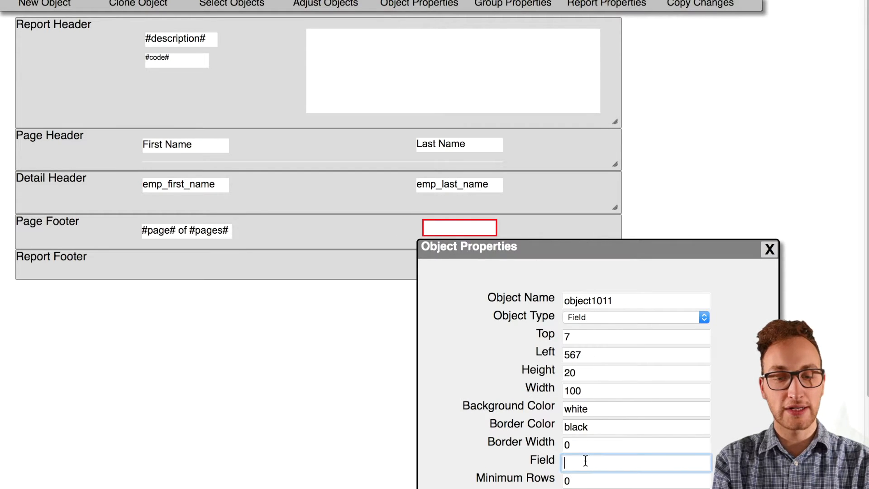
click(770, 250)
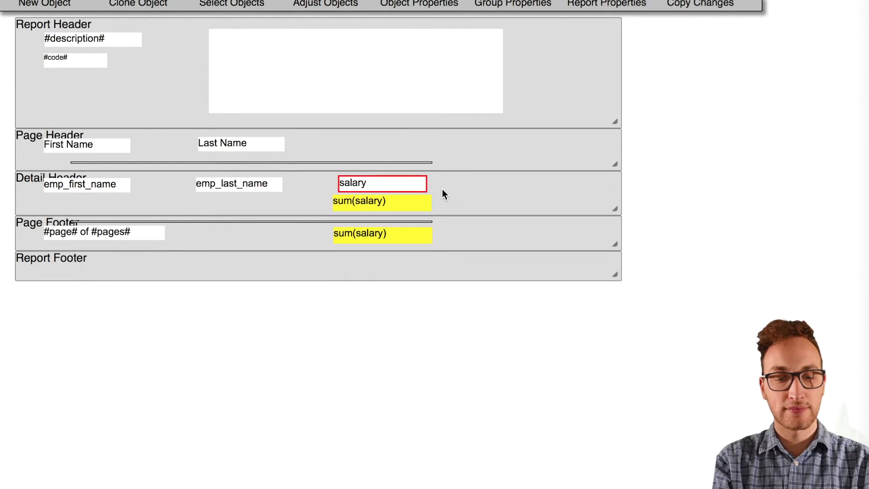
Rename the cloned Last Name heading to Salary, add the sum(salary) footer, save, and run.
click(417, 4)
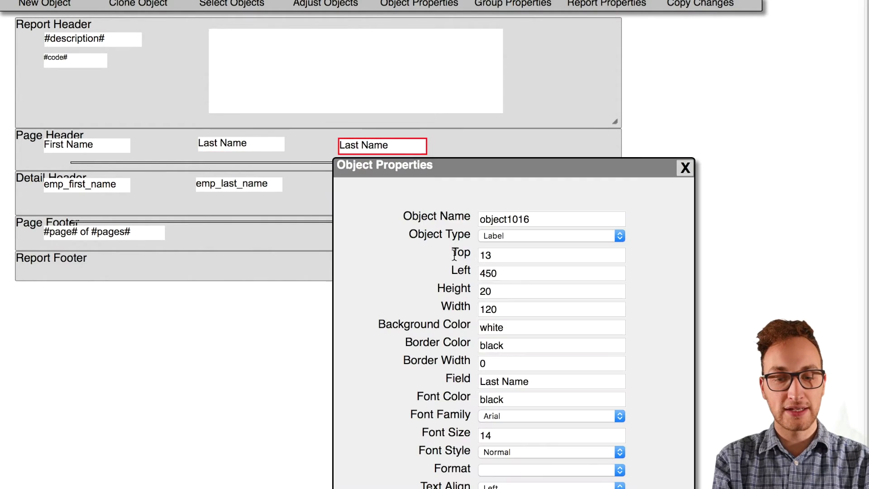
click(232, 4)
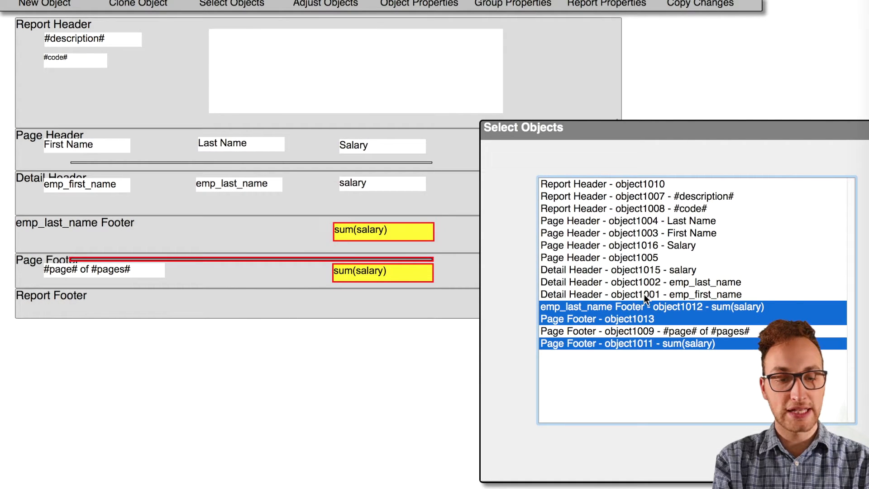
click(324, 4)
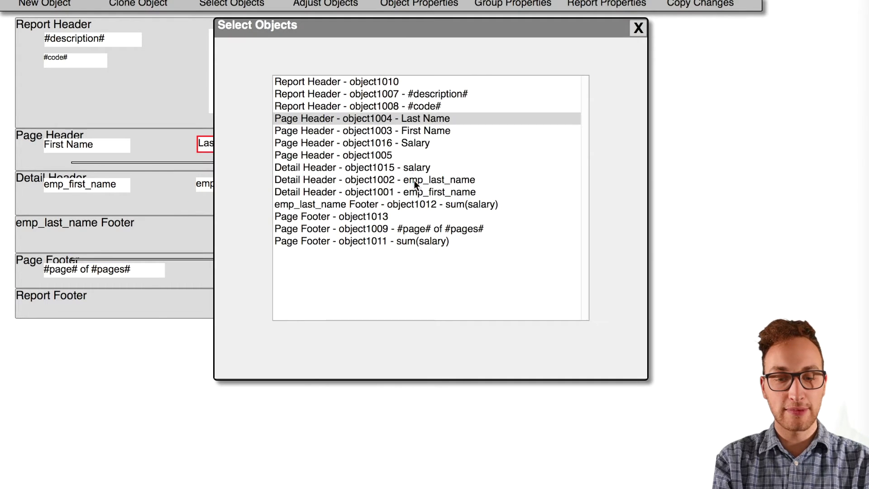
click(637, 27)
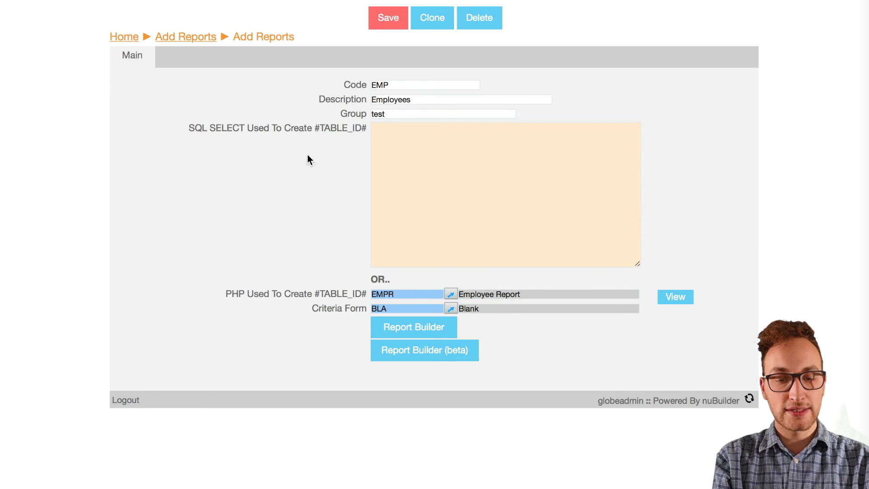
click(675, 297)
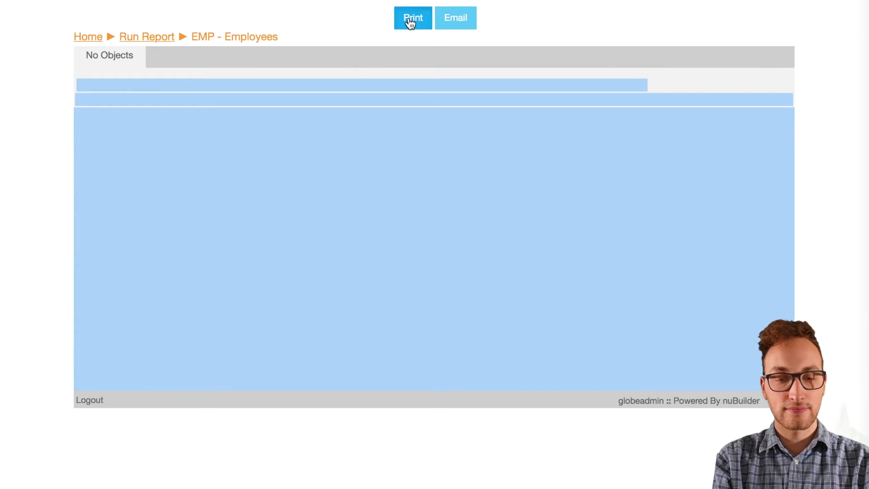
Print the Employees report to produce the PDF with salary totals.
click(412, 17)
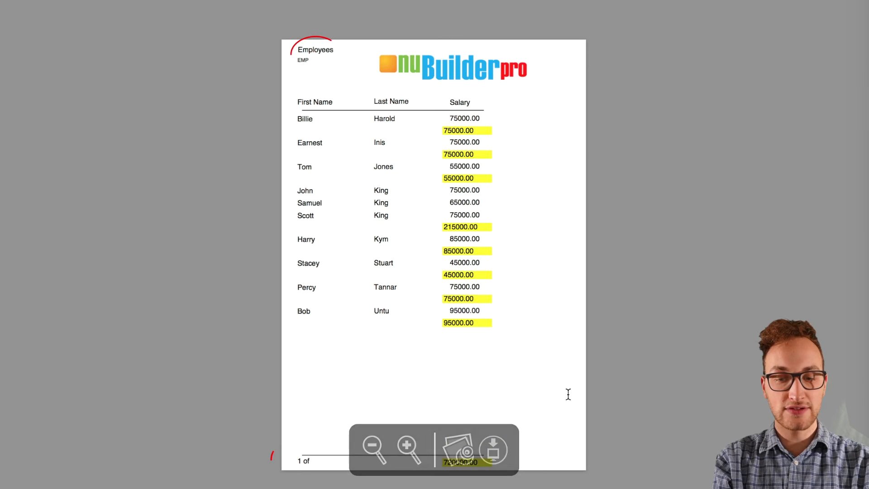
mouse_move(679, 359)
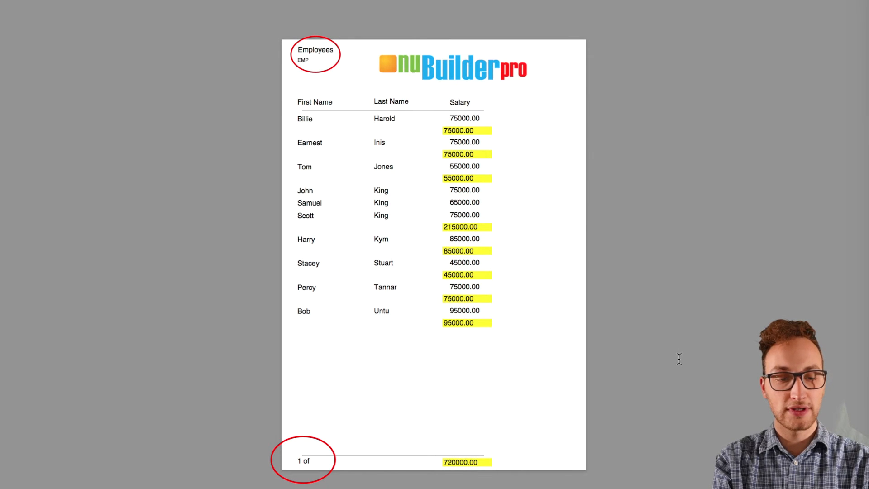